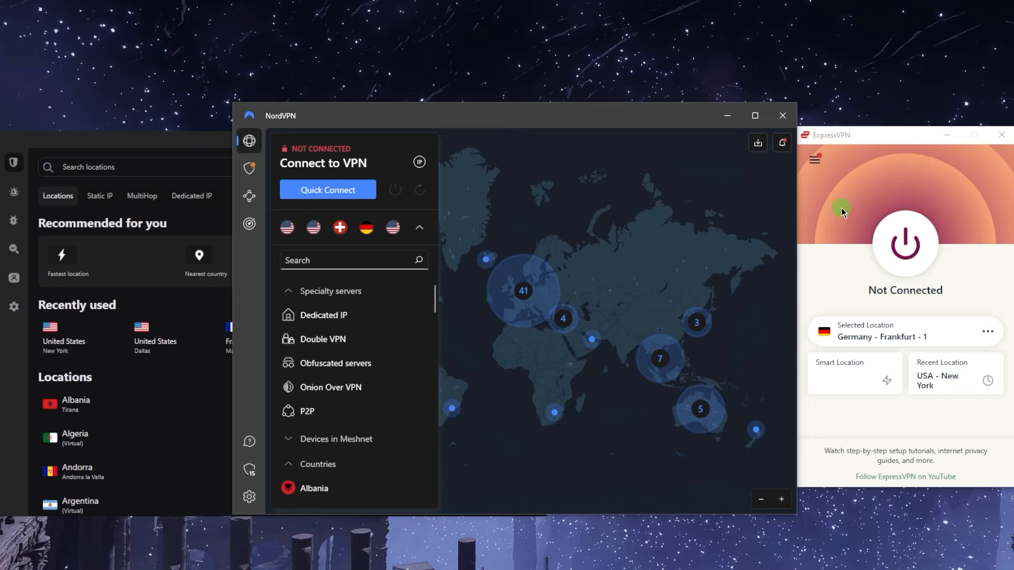
mouse_move(821, 201)
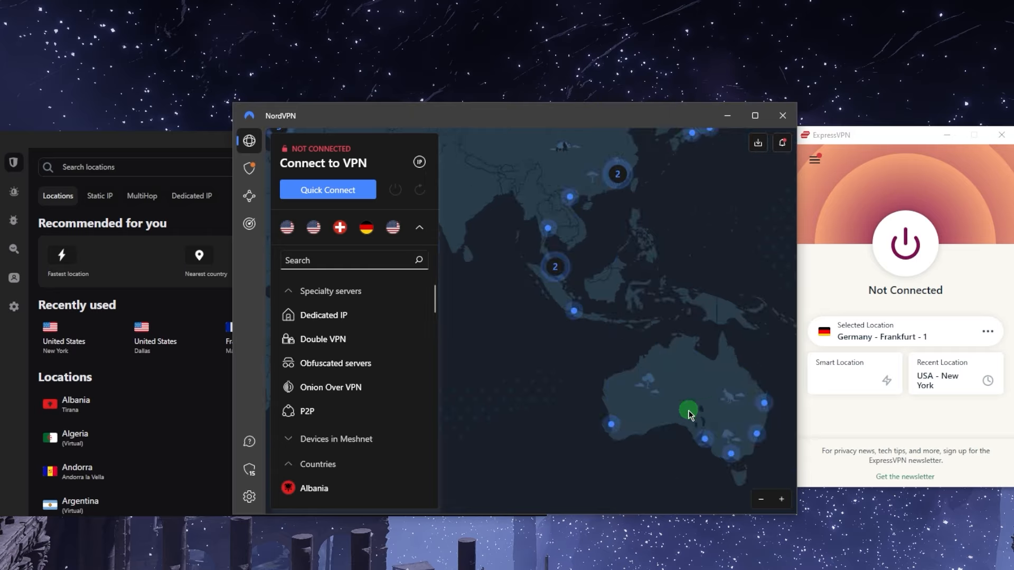
- Choose Australia – Melbourne from All Locations > Asia Pacific and connect to it
left_click_drag(688, 414, 608, 299)
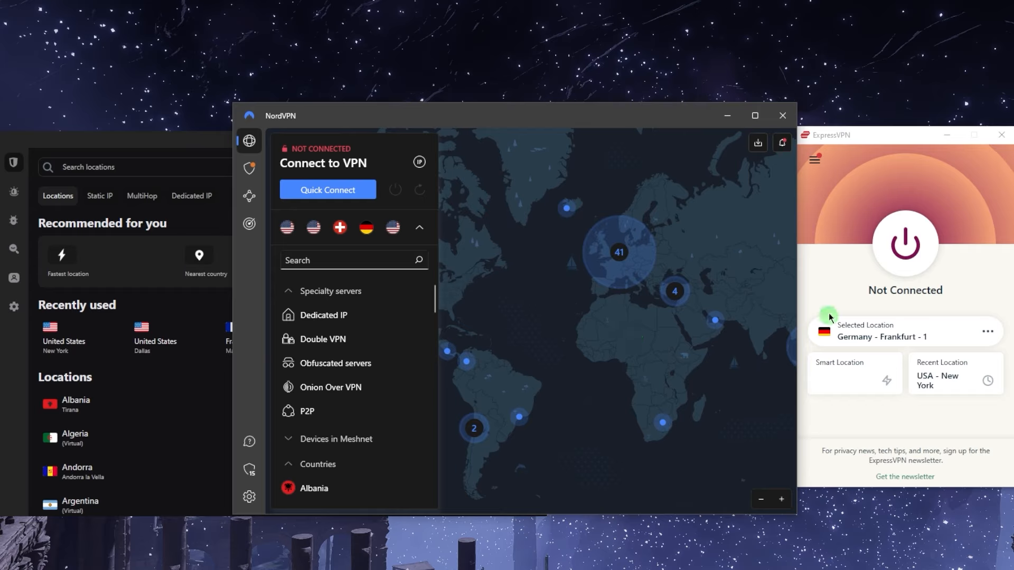
left_click(814, 159)
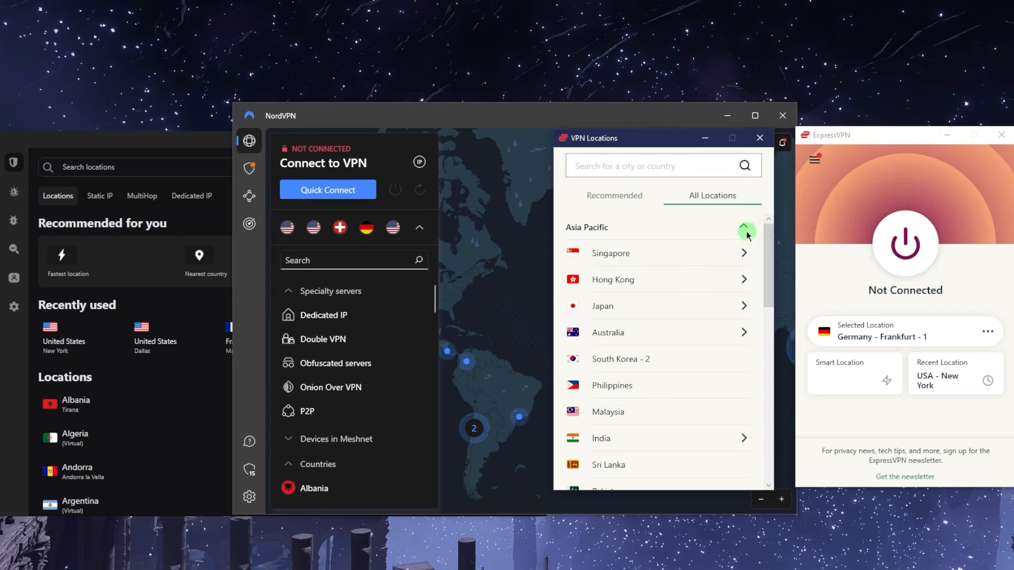
left_click(744, 331)
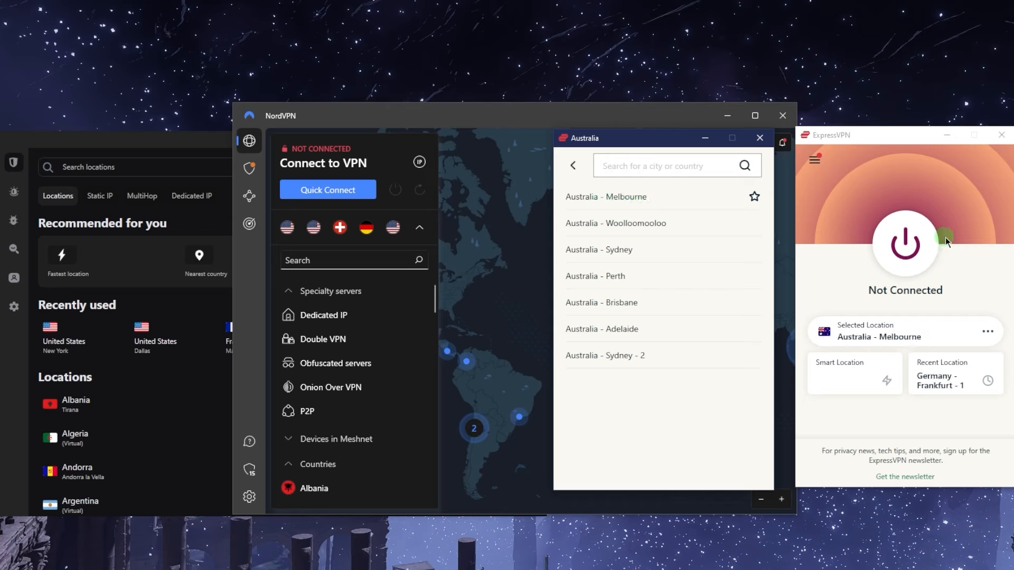
left_click(904, 244)
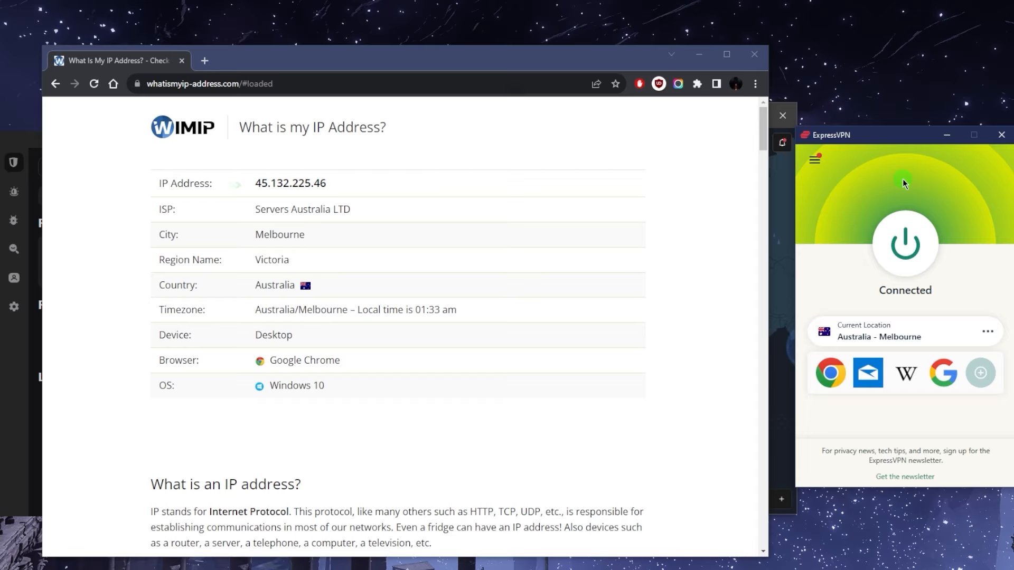
mouse_move(860, 154)
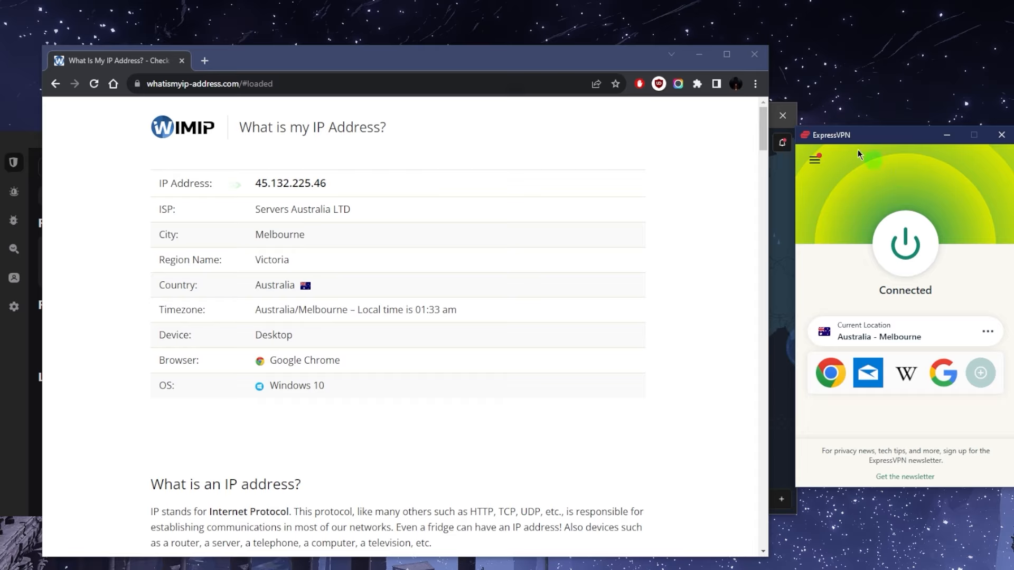
mouse_move(753, 54)
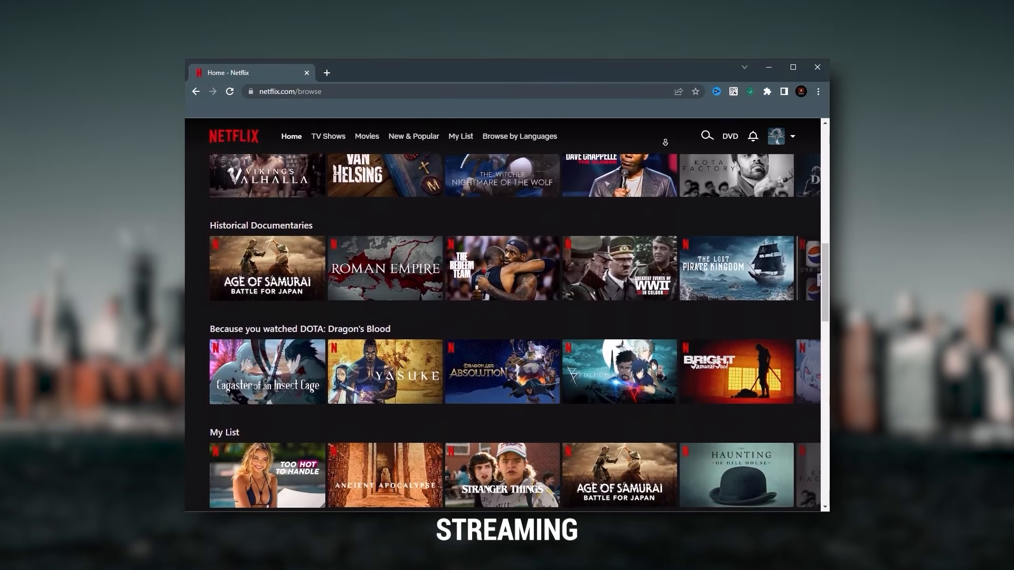
scroll("down", 3)
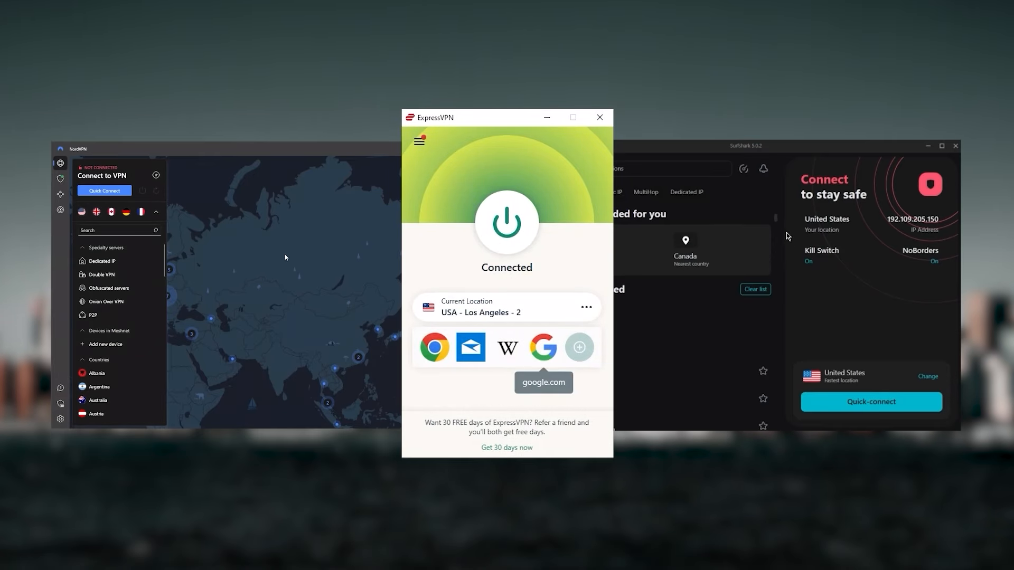
- Browse All Locations with the Americas expanded, scrolling through its countries
left_click(754, 289)
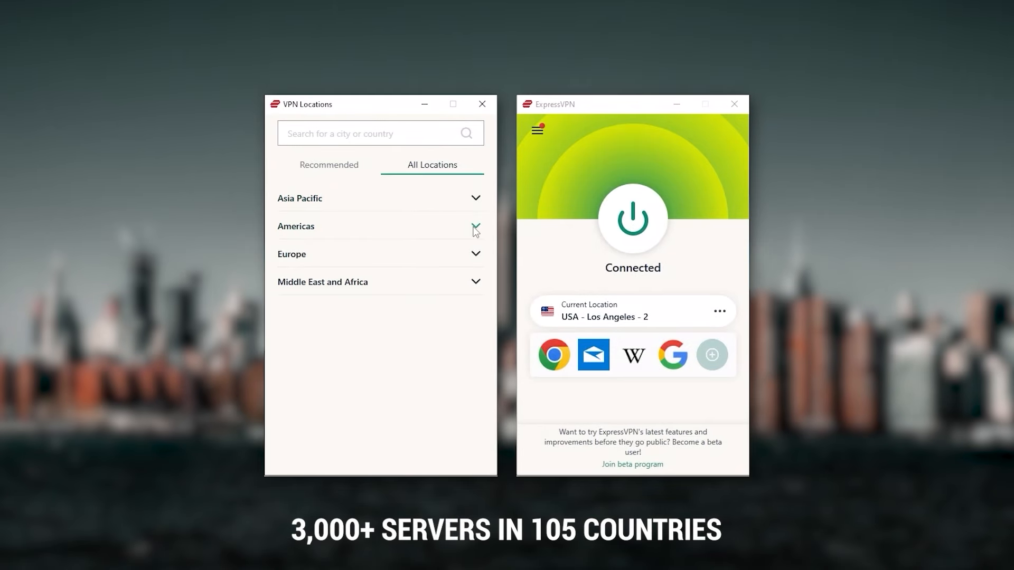
left_click(475, 226)
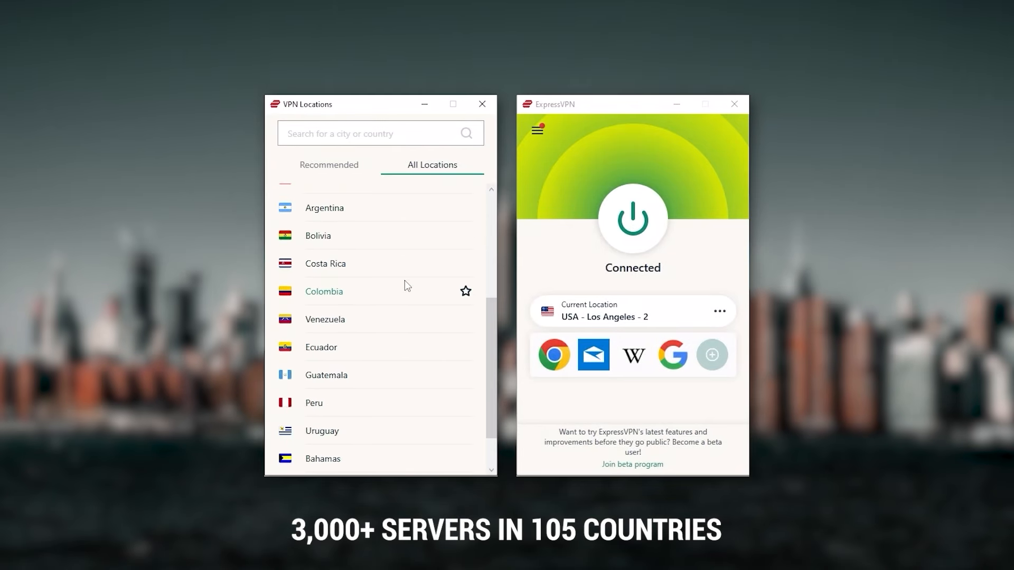
scroll("down", 3)
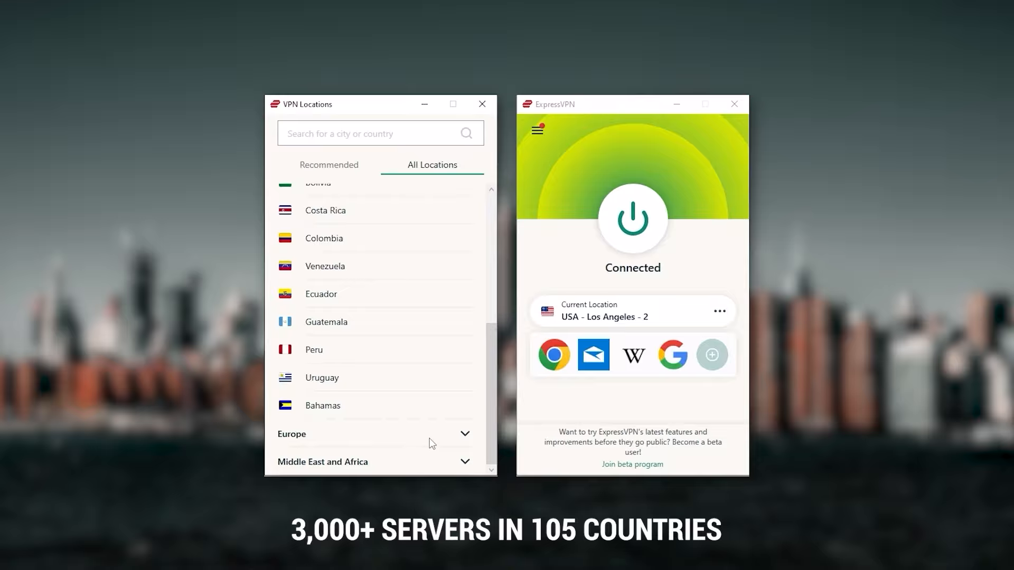
scroll("down", 3)
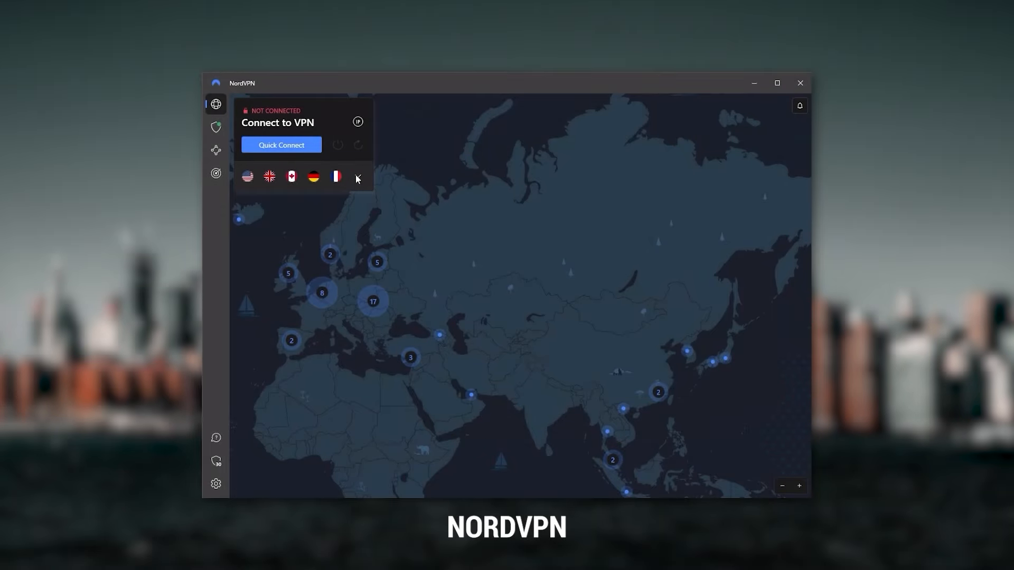
left_click(357, 177)
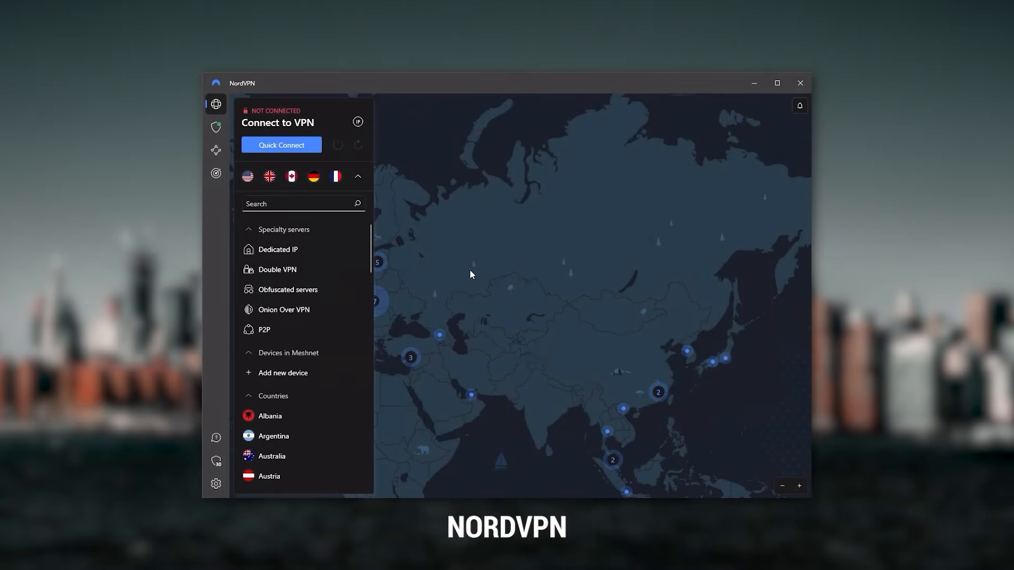
left_click(356, 176)
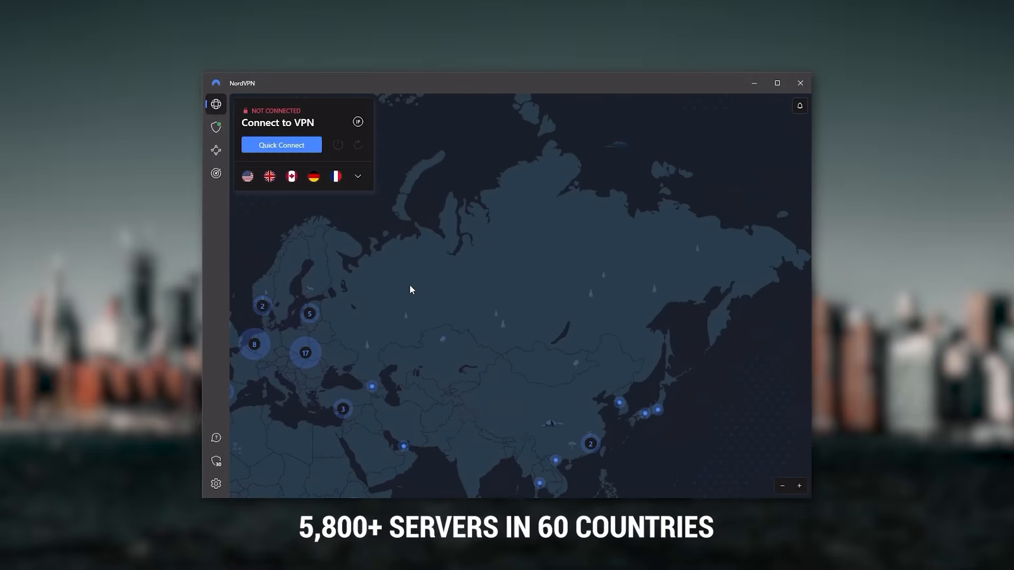
left_click(216, 127)
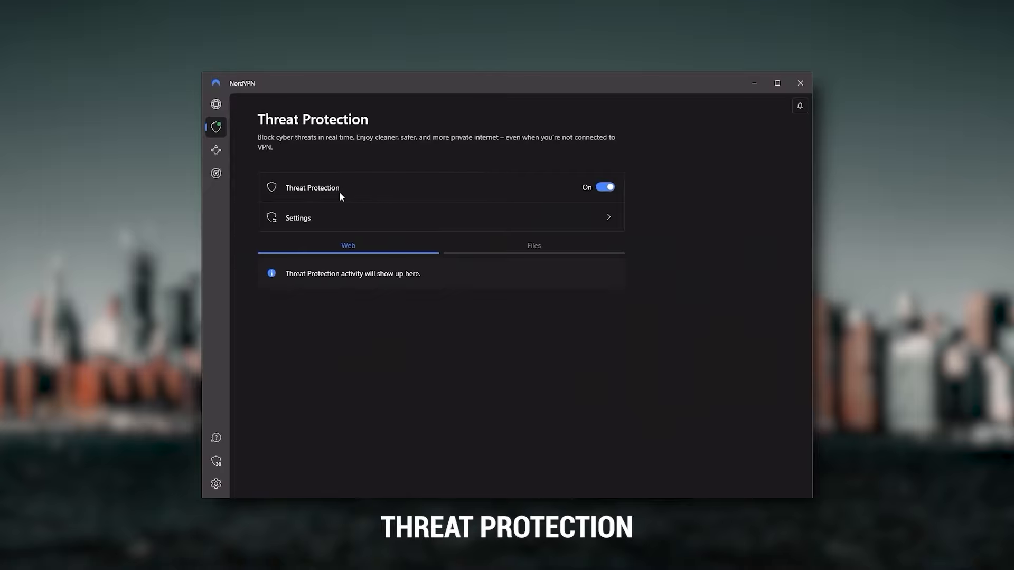
mouse_move(349, 228)
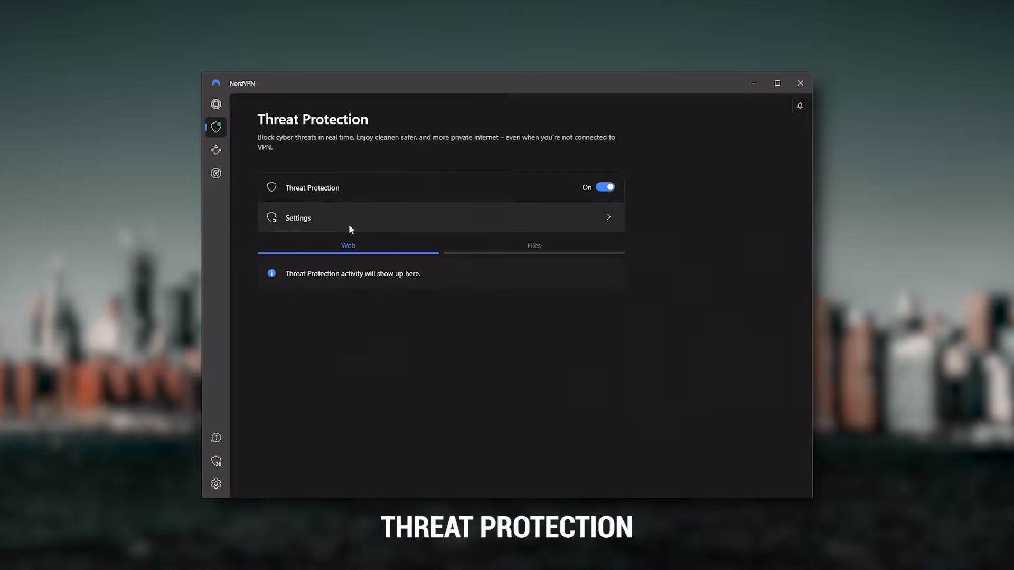
- View the Threat Protection toggles for ads, trackers and malicious sites, then return to the map
left_click(440, 217)
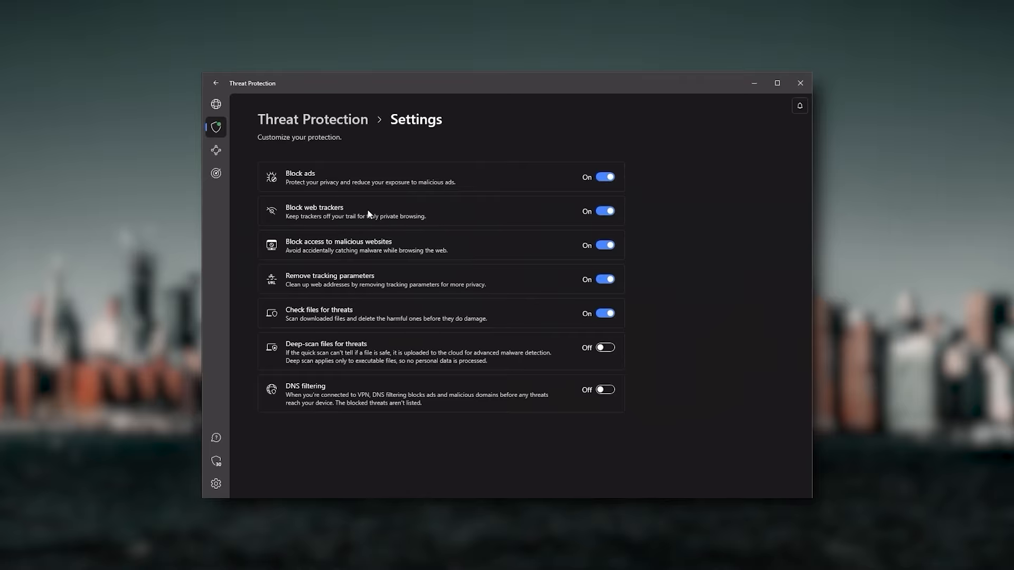
left_click(216, 104)
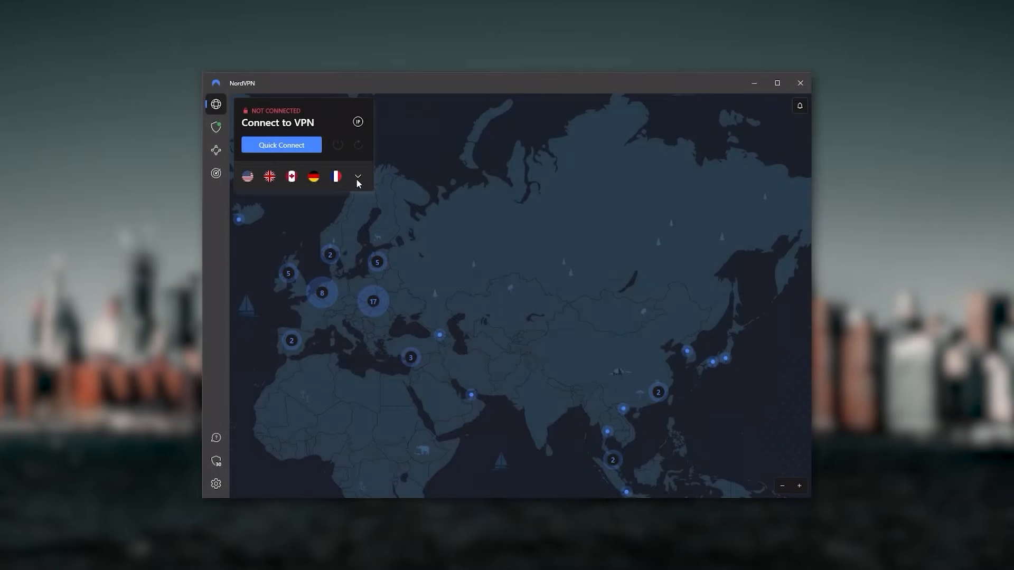
left_click(357, 176)
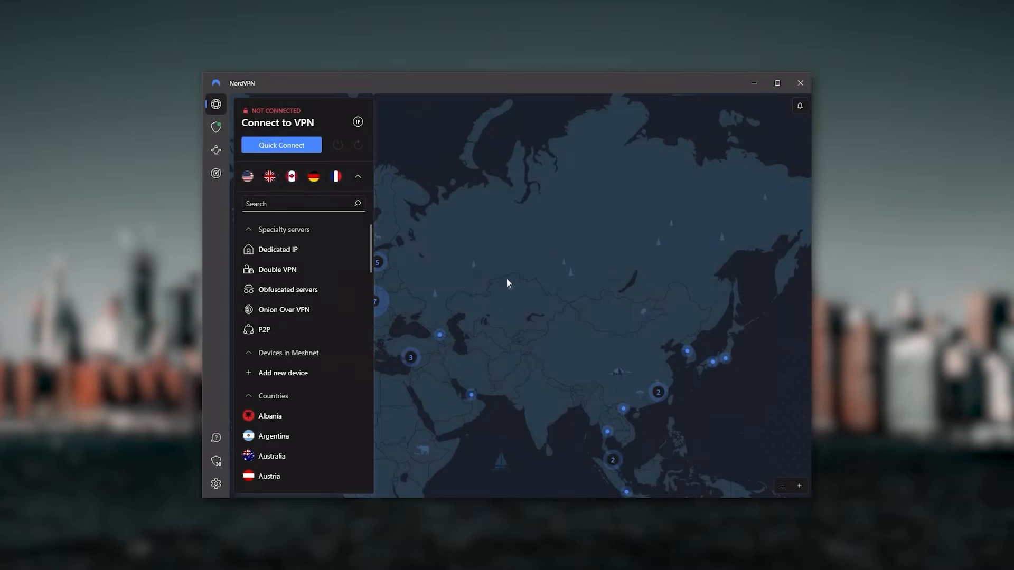
left_click(357, 176)
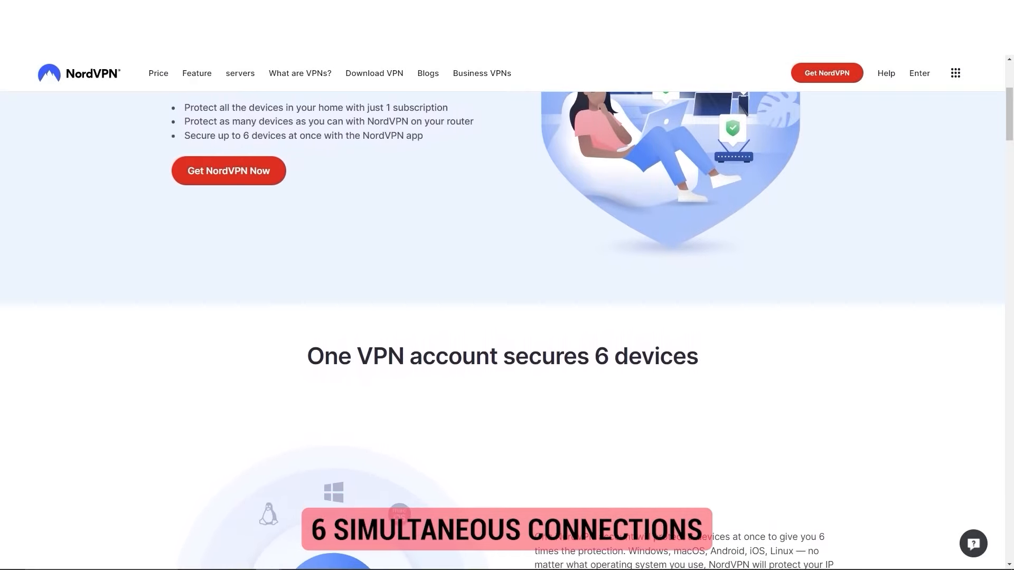
scroll("down", 3)
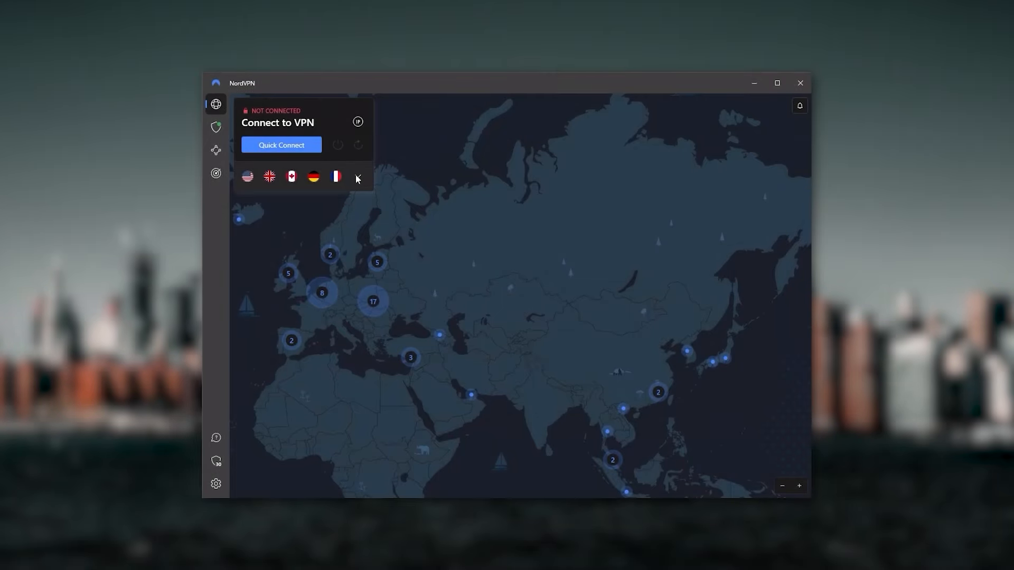
left_click(357, 176)
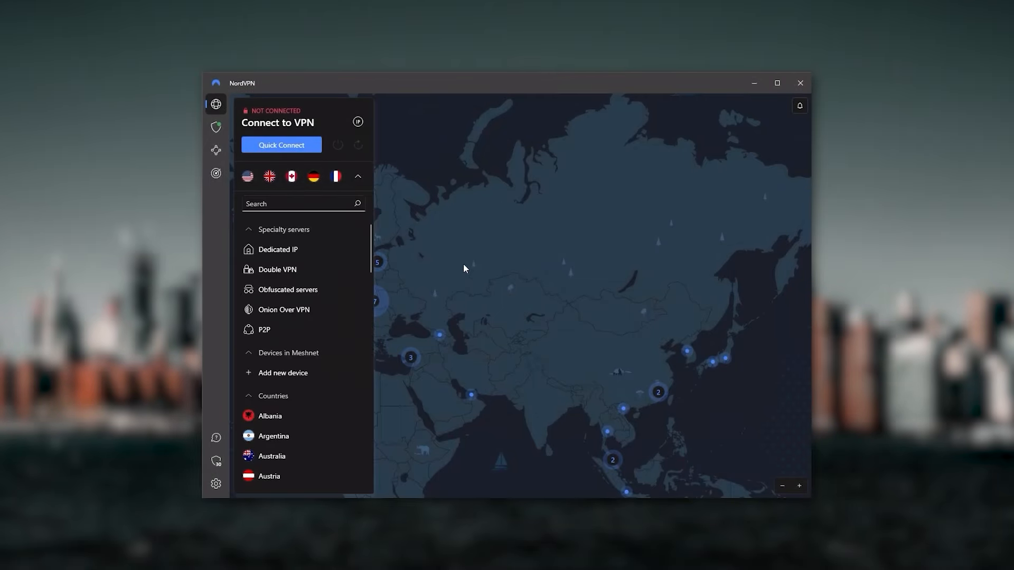
left_click(356, 175)
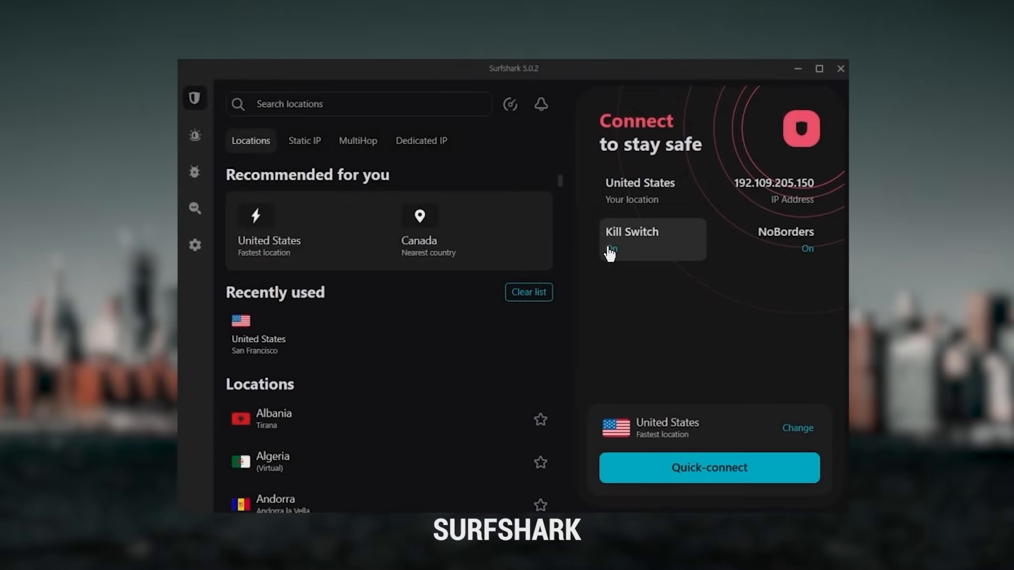
- Scroll the Locations list to US cities and switch to the Static IP servers for the UK and New York
scroll("down", 3)
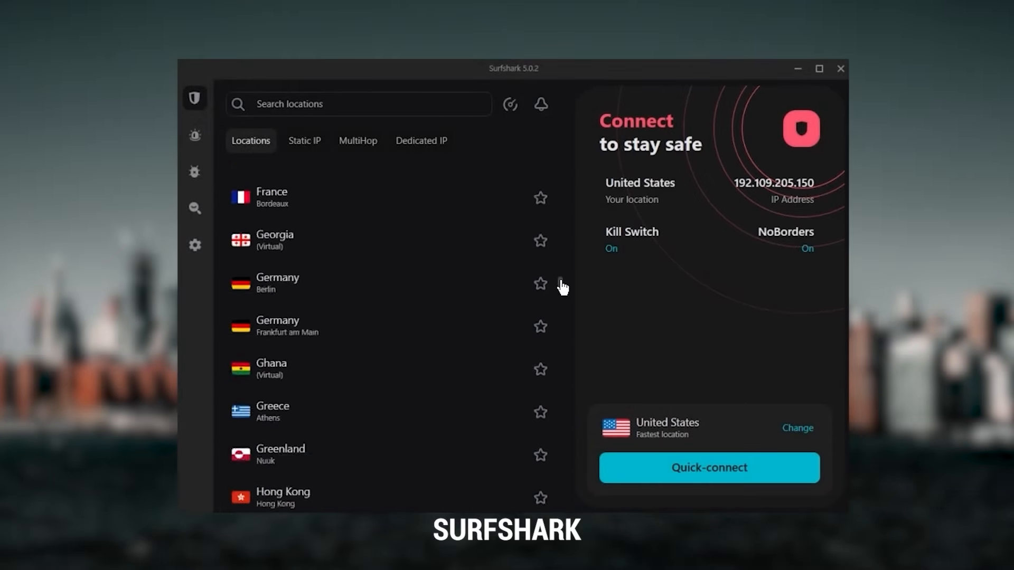
scroll("down", 3)
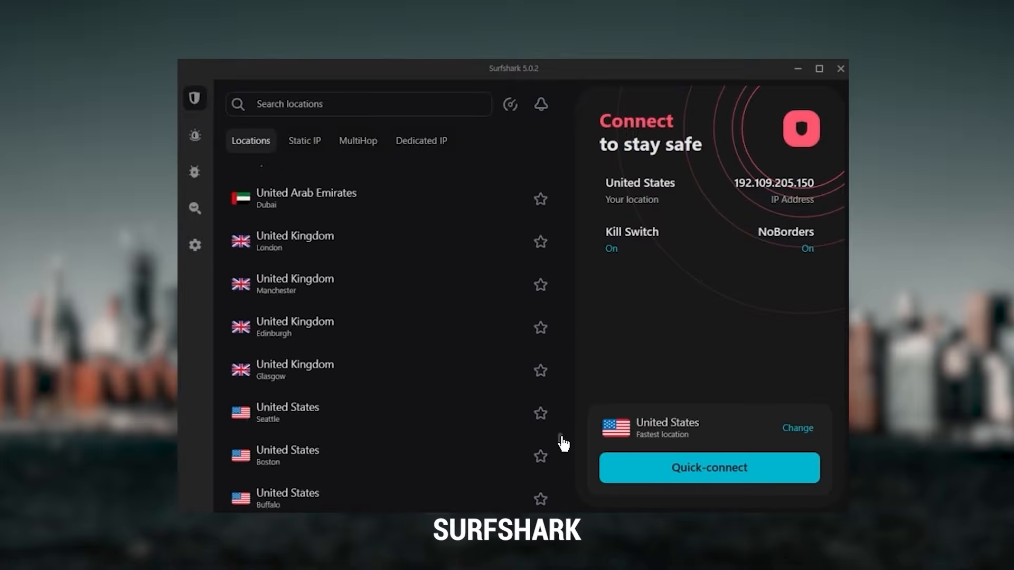
scroll("down", 3)
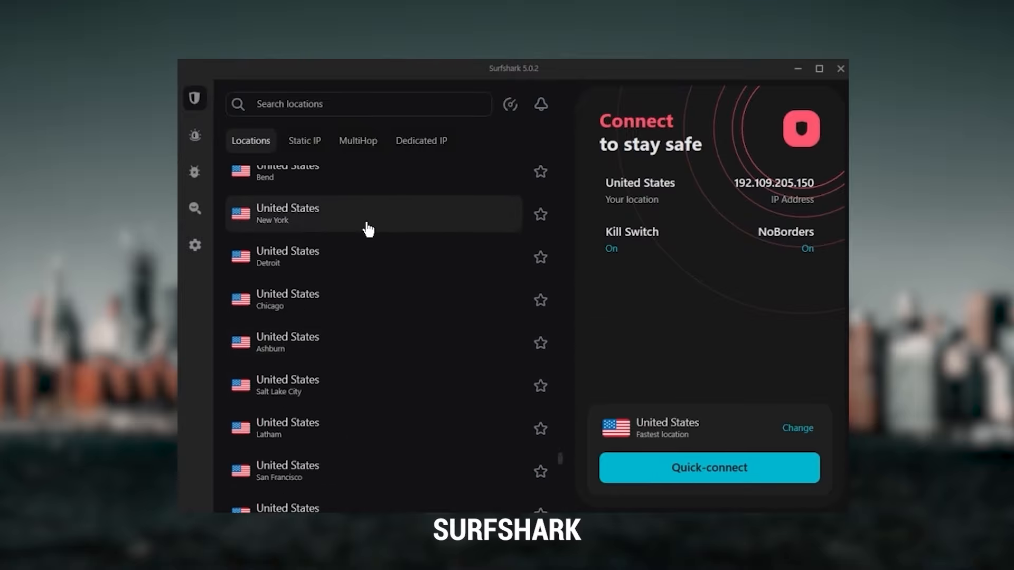
left_click(708, 467)
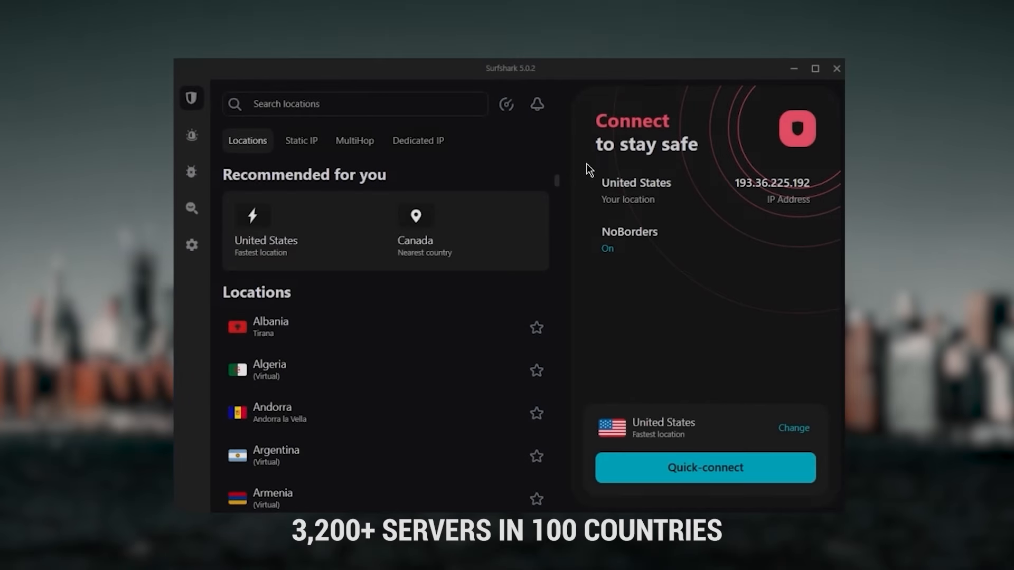
mouse_move(555, 184)
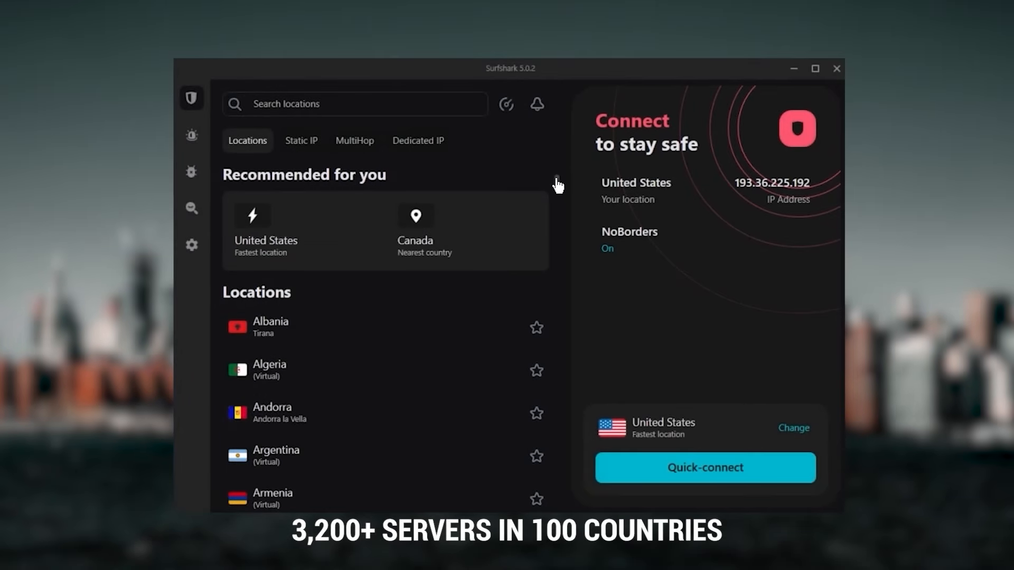
left_click(191, 245)
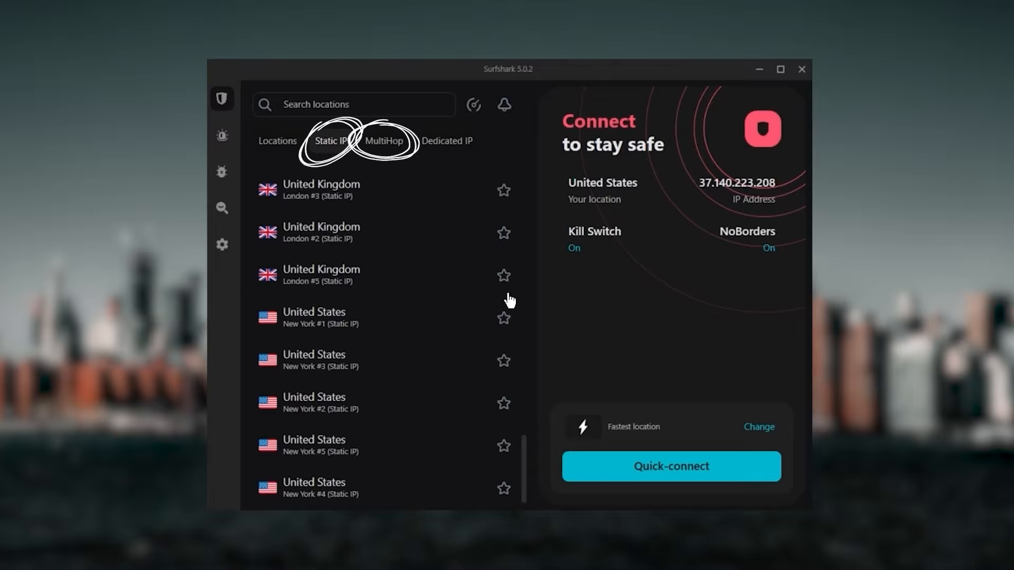
- Switch Rotating IP on in VPN settings and return to the scrolled locations home screen
left_click(222, 245)
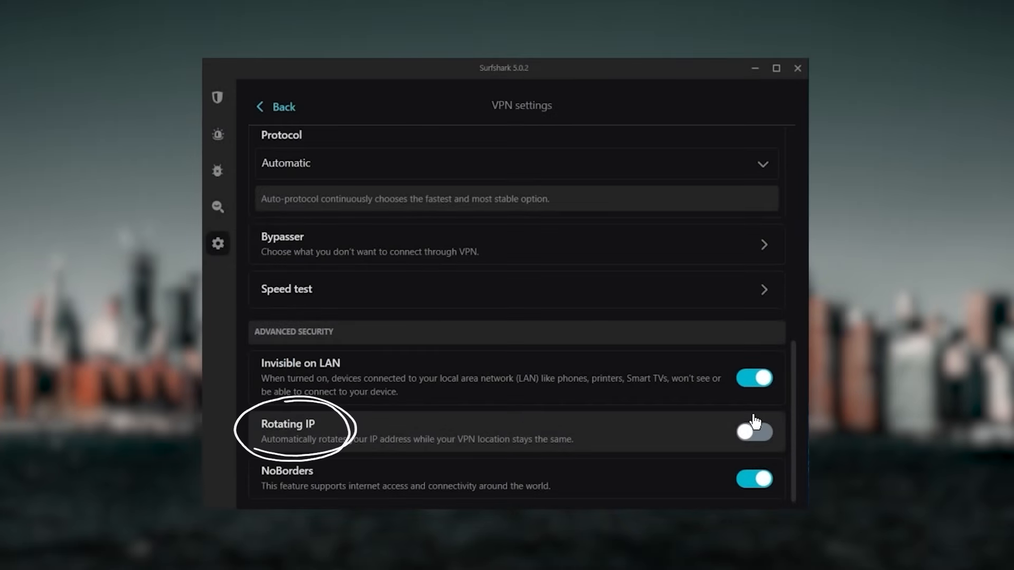
left_click(754, 432)
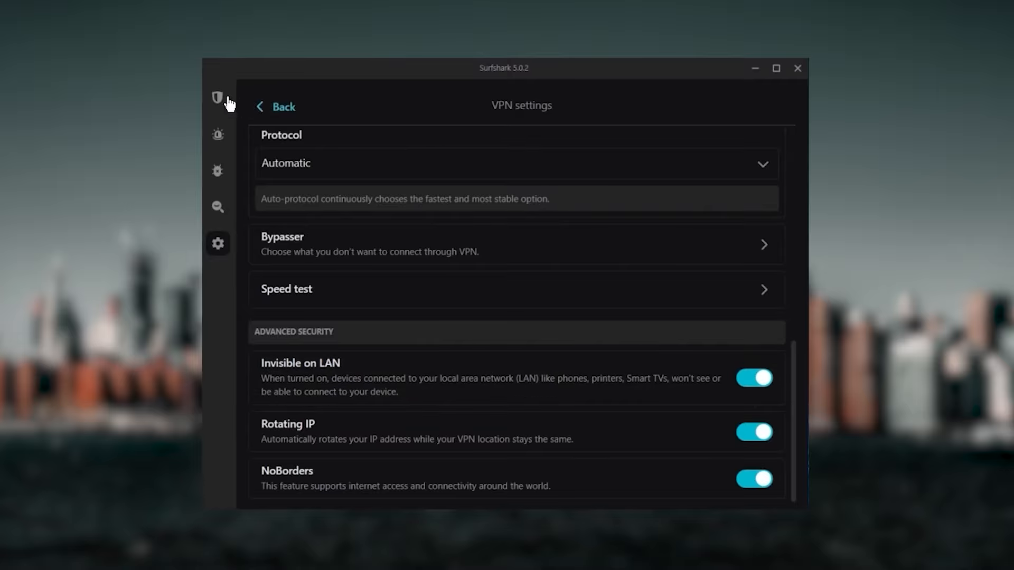
left_click(195, 97)
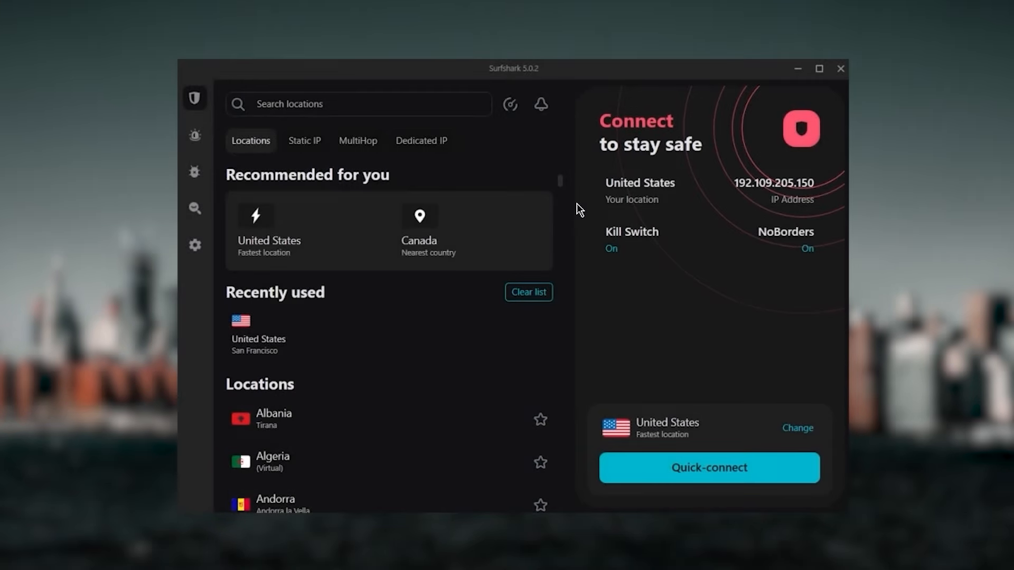
scroll("down", 3)
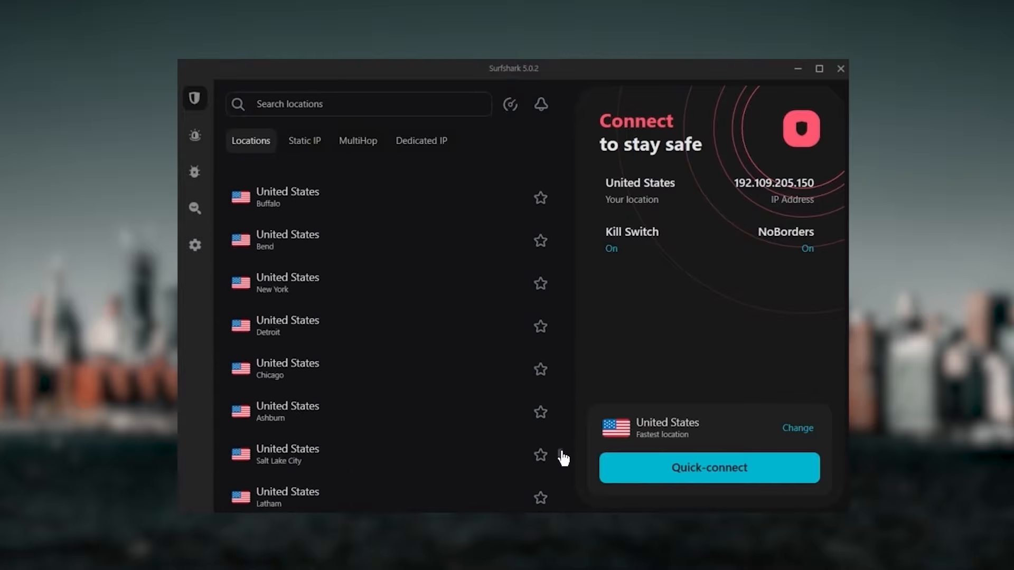
scroll("down", 3)
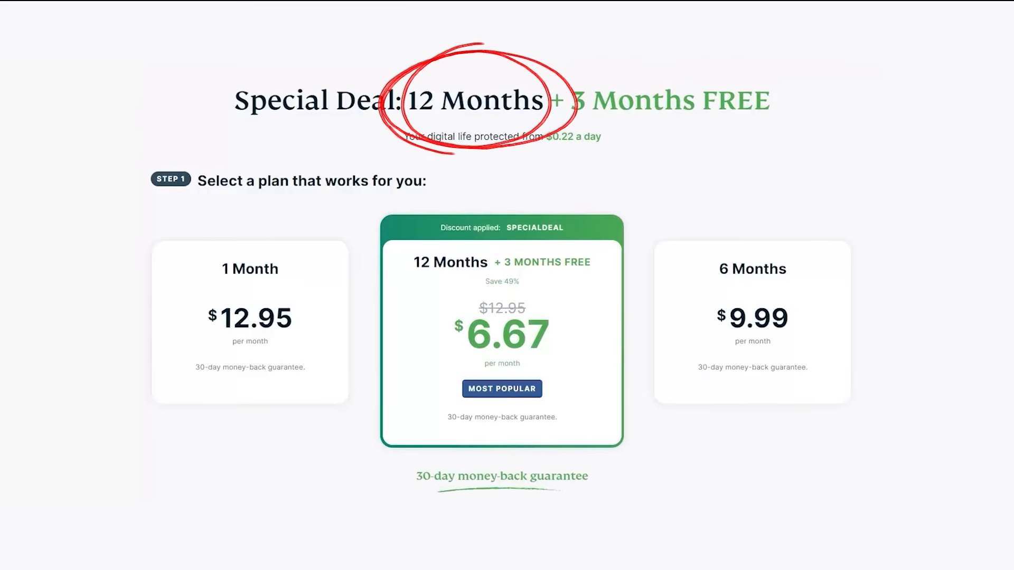
- Select the 12 Months + 3 Months FREE plan at $6.67 per month
left_click(256, 302)
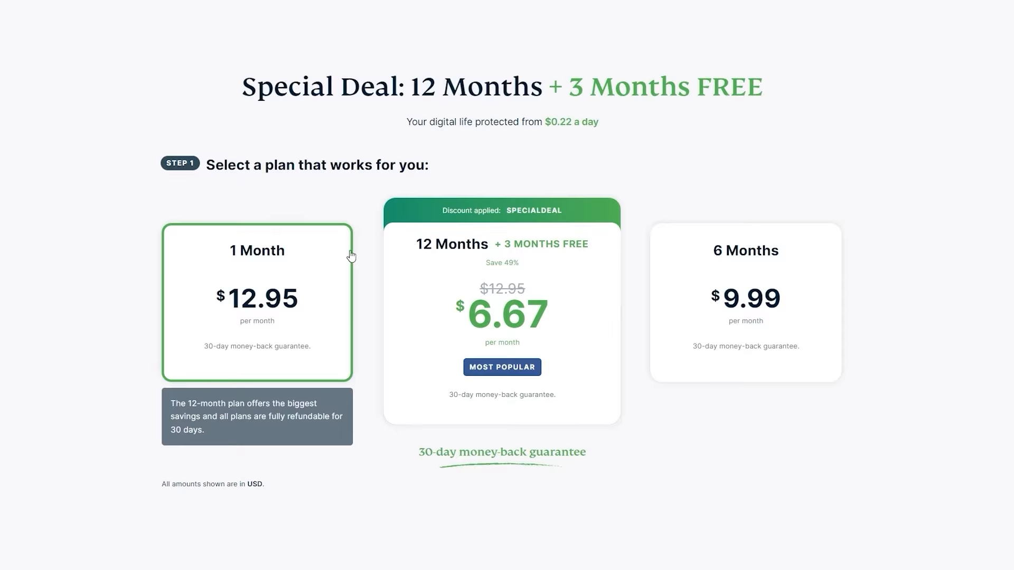
mouse_move(290, 387)
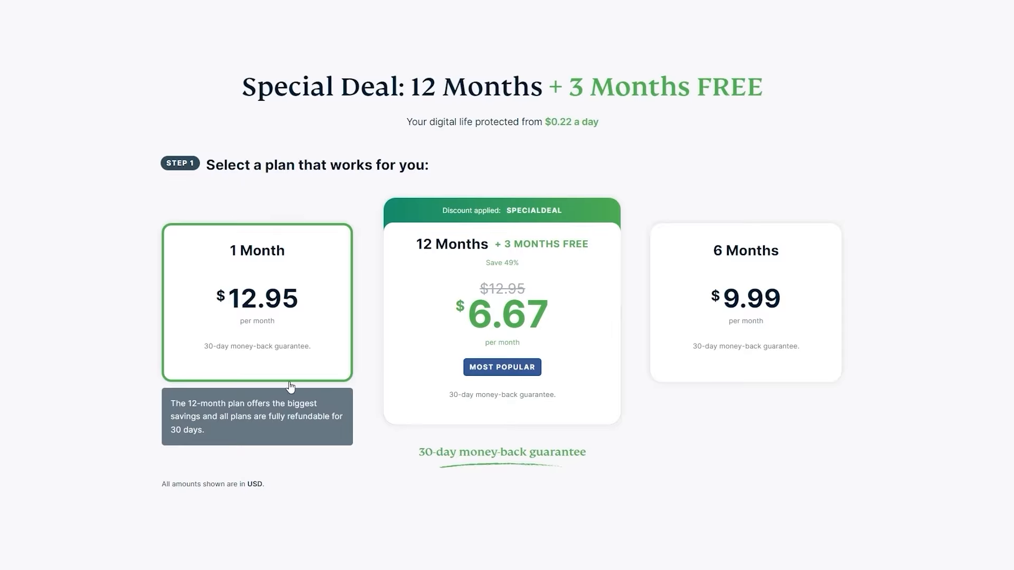
left_click(501, 317)
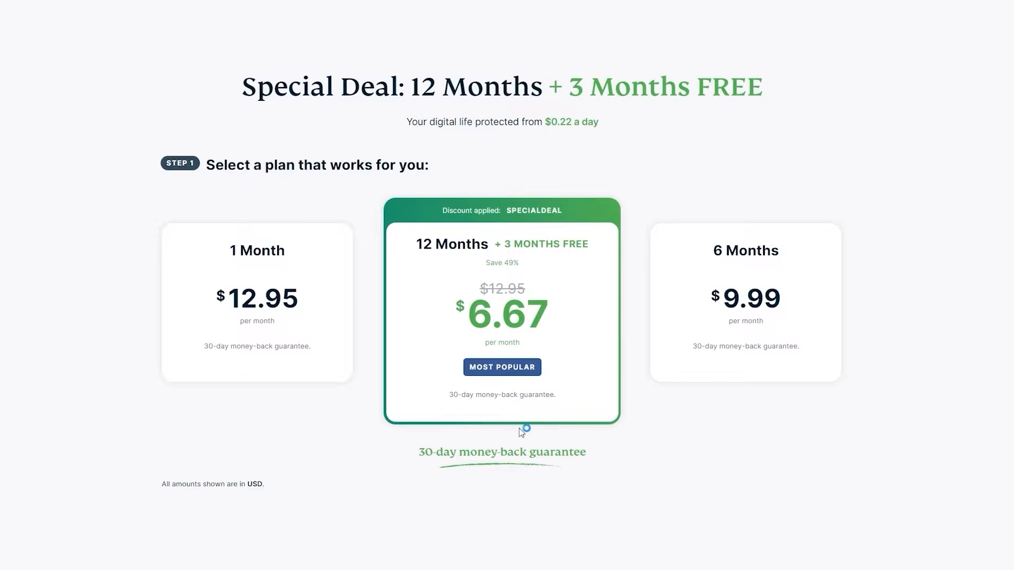
- View the 30-day money-back guarantee page and read down through its details
left_click(501, 452)
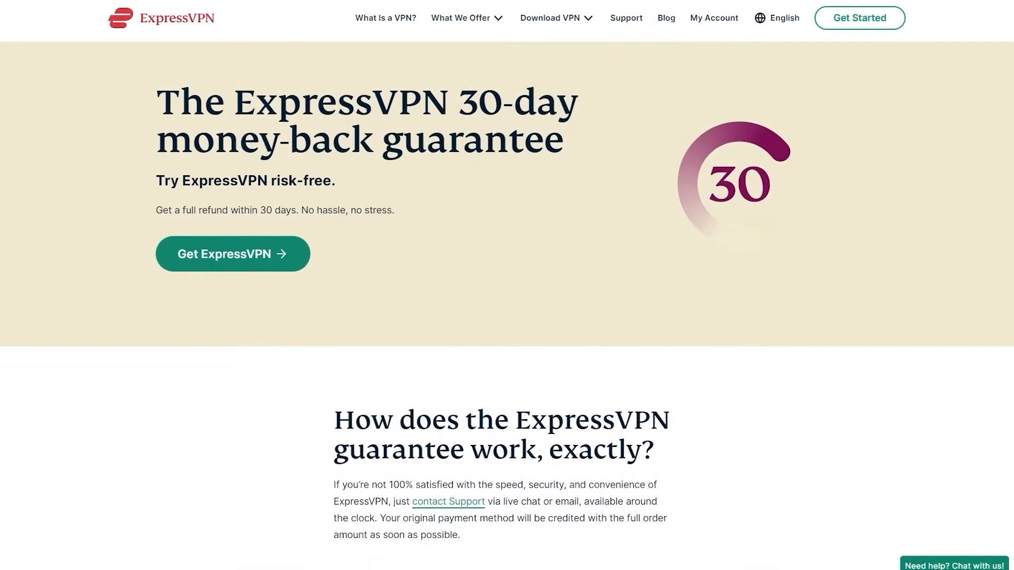
scroll("down", 3)
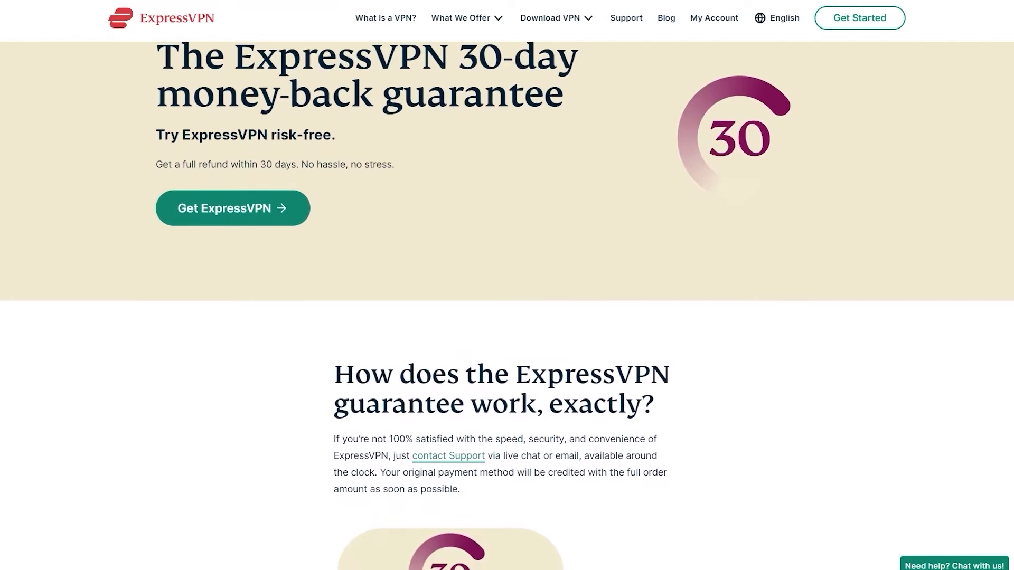
scroll("down", 3)
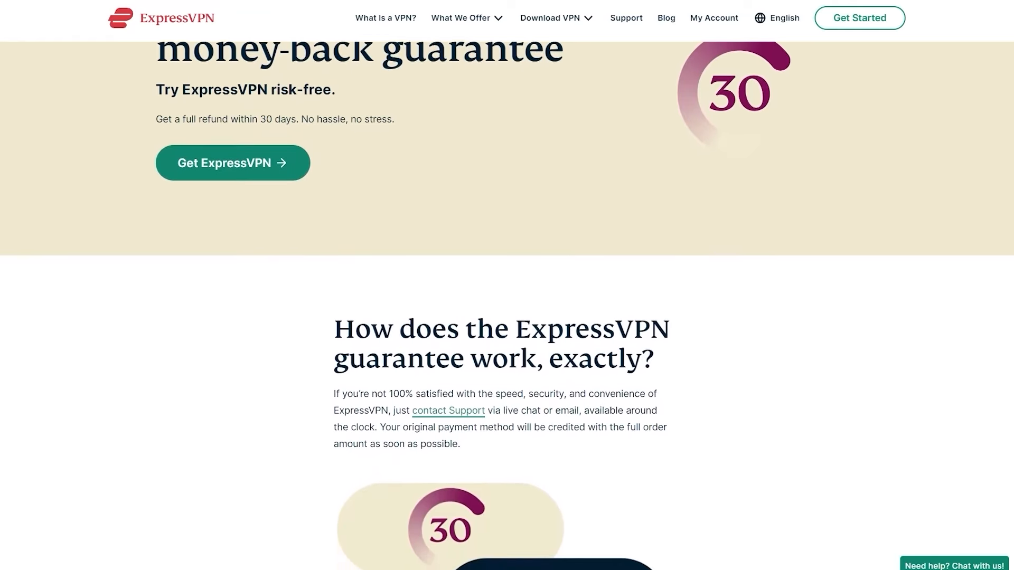
scroll("down", 3)
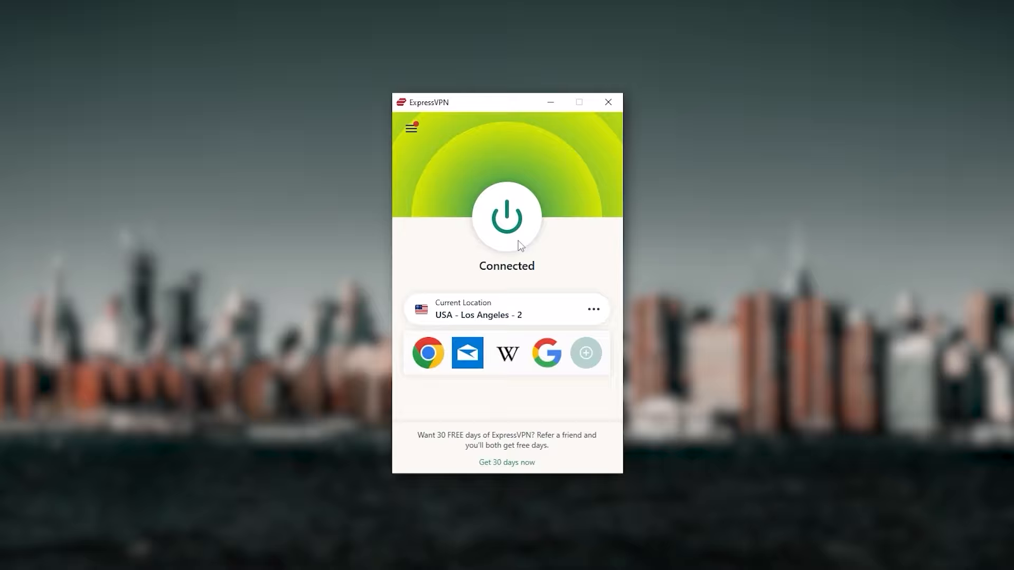
mouse_move(536, 280)
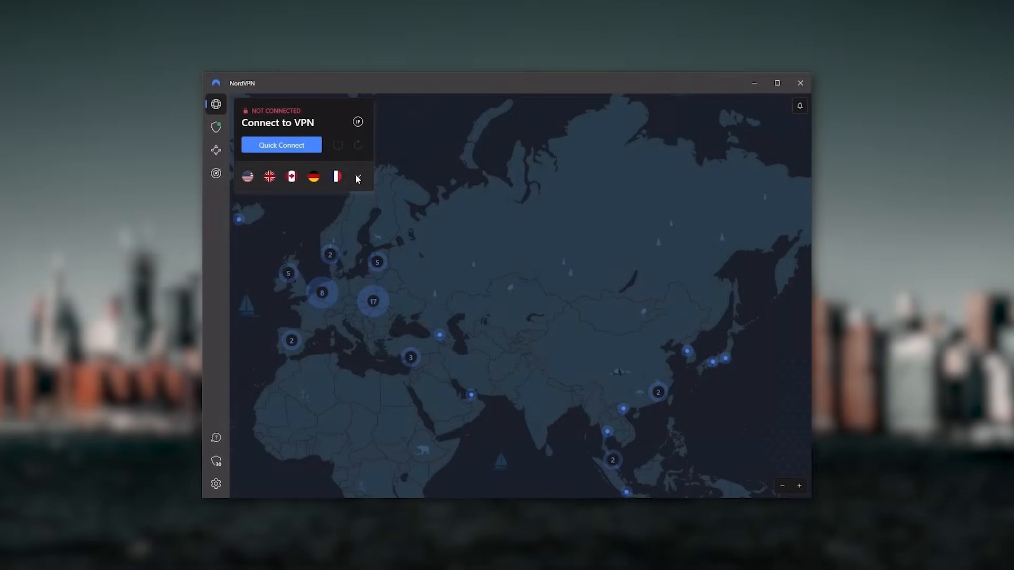
- Pan the disconnected server map north from Asia toward Europe and Greenland
left_click(357, 176)
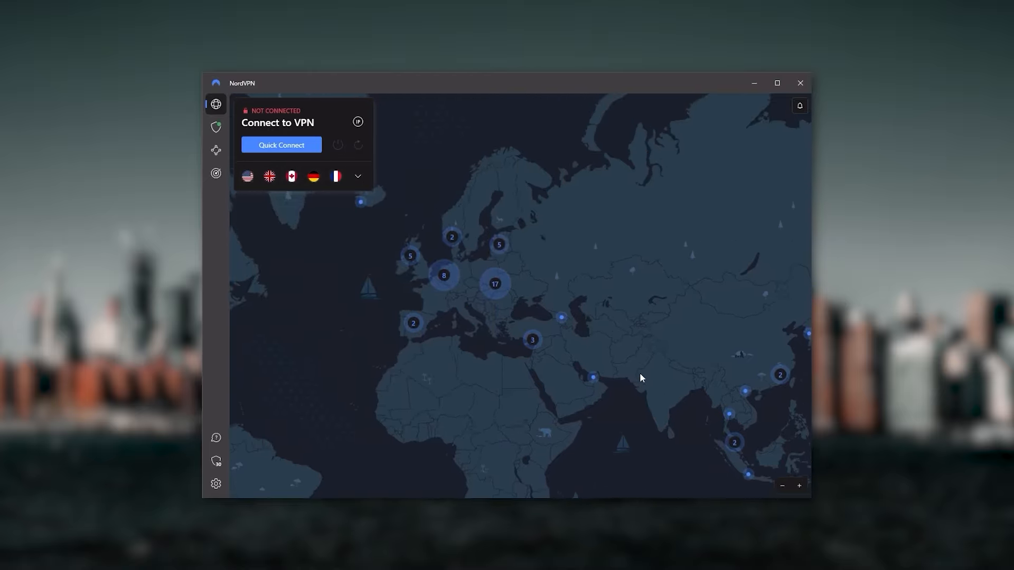
left_click_drag(640, 378, 470, 283)
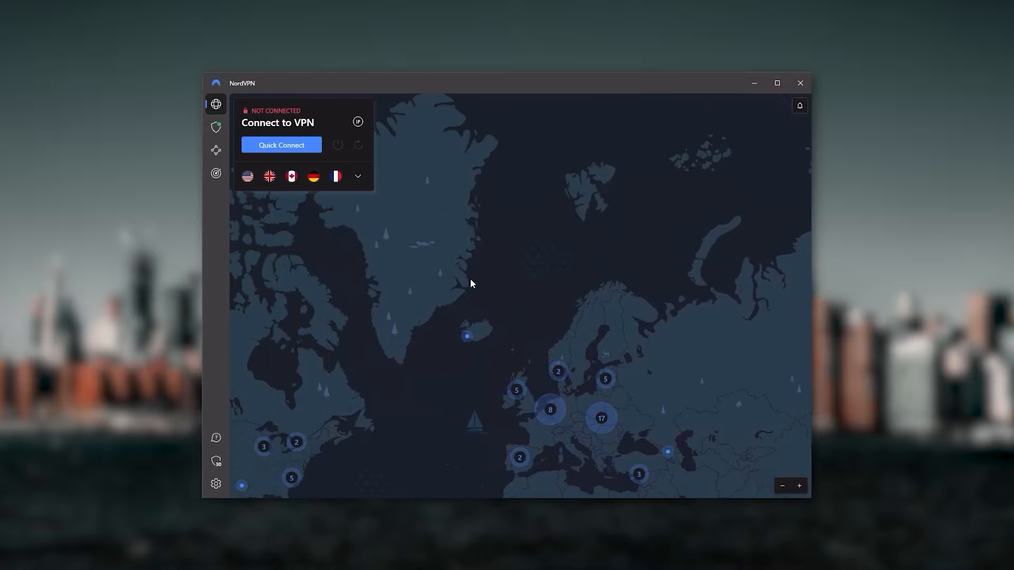
left_click_drag(471, 283, 464, 373)
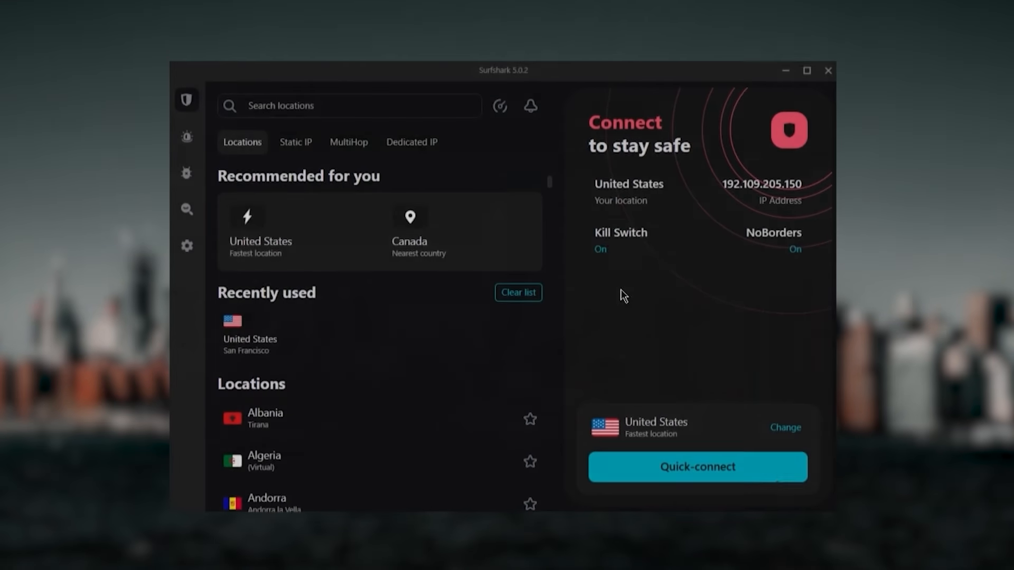
scroll("down", 3)
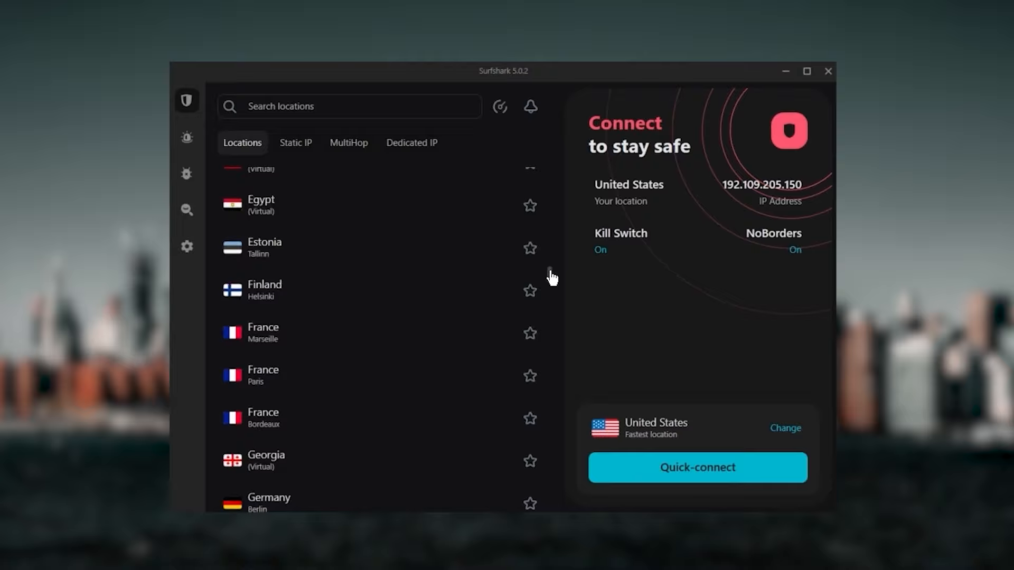
scroll("down", 3)
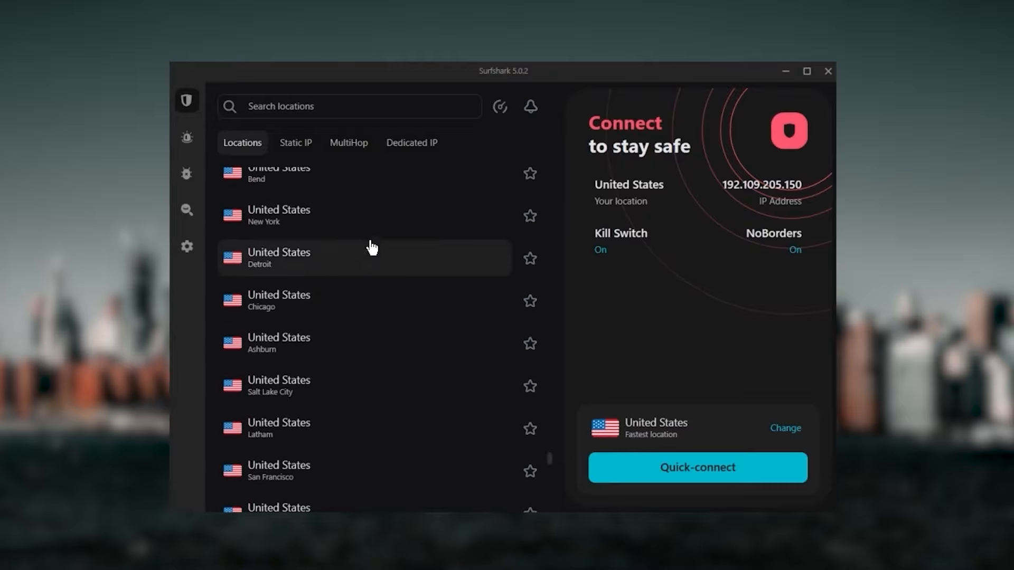
left_click(696, 467)
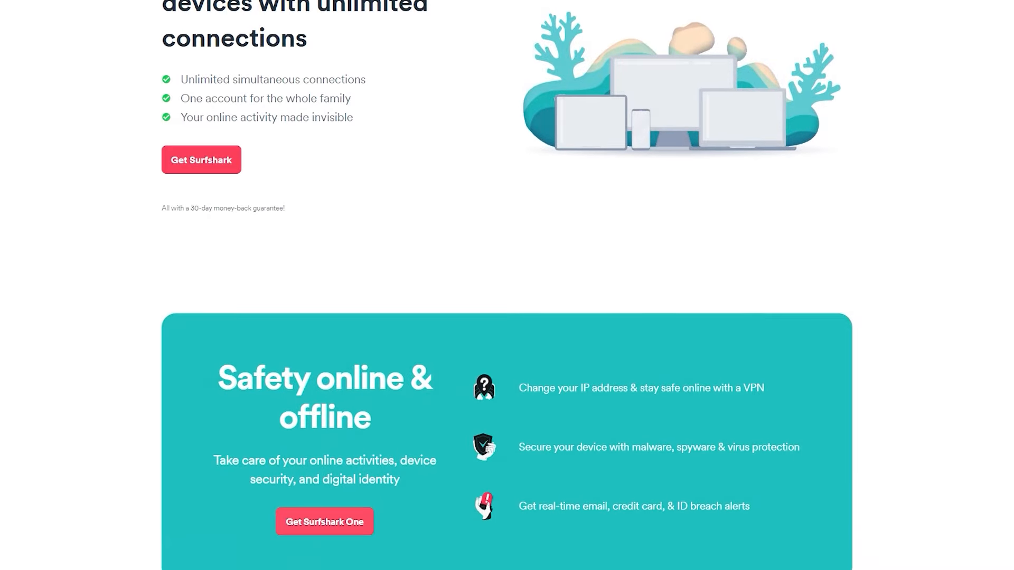
scroll("down", 3)
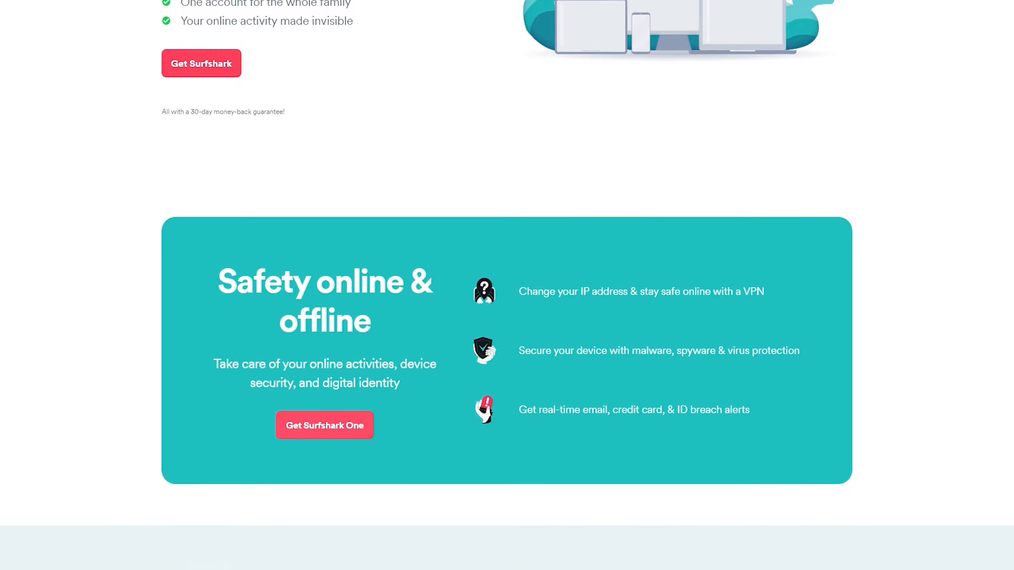
scroll("down", 3)
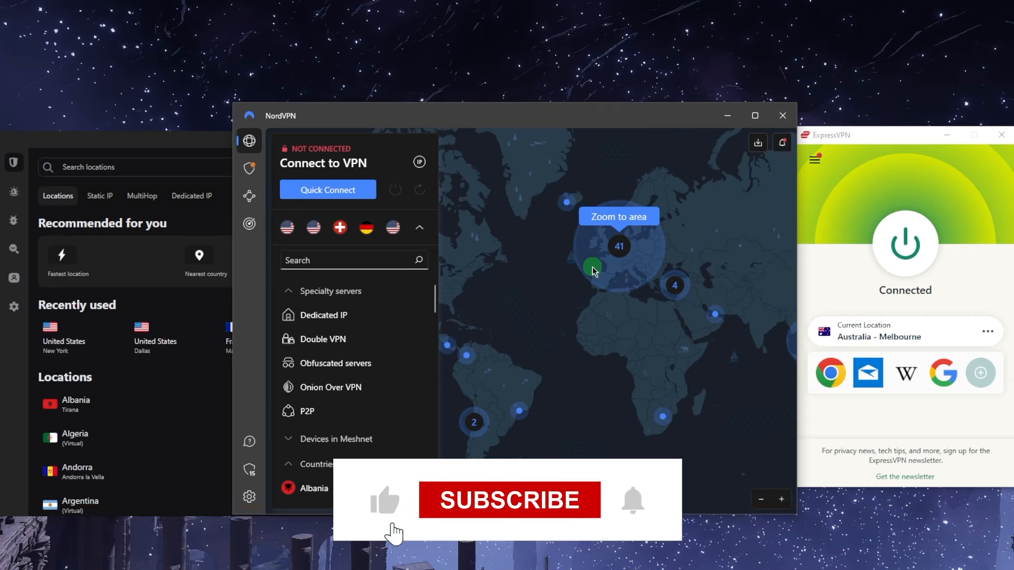
left_click(509, 499)
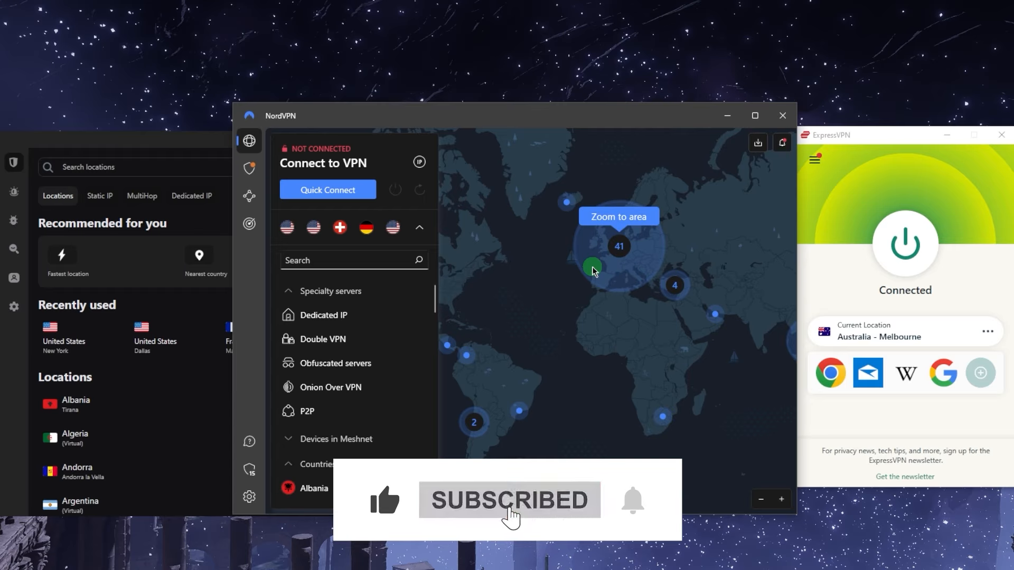